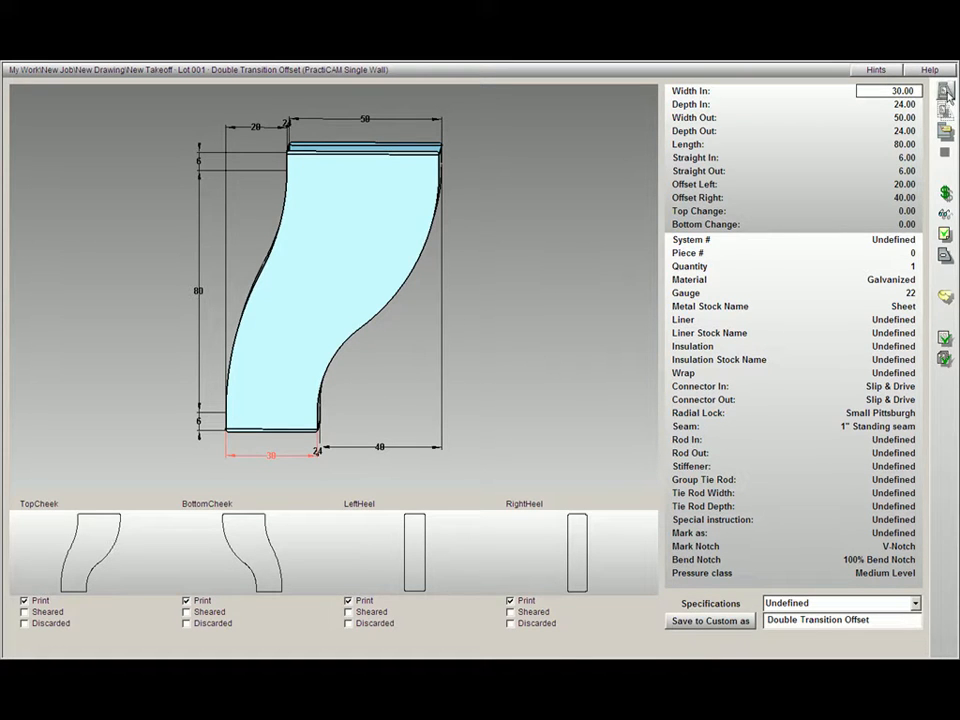
pyautogui.moveTo(948, 96)
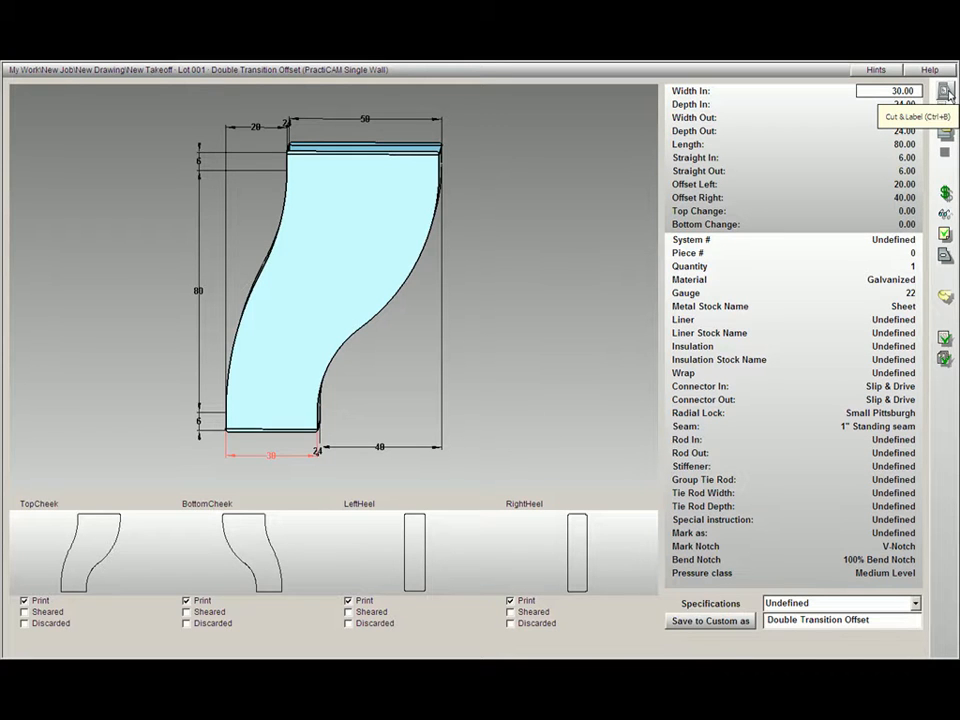
pyautogui.moveTo(948, 104)
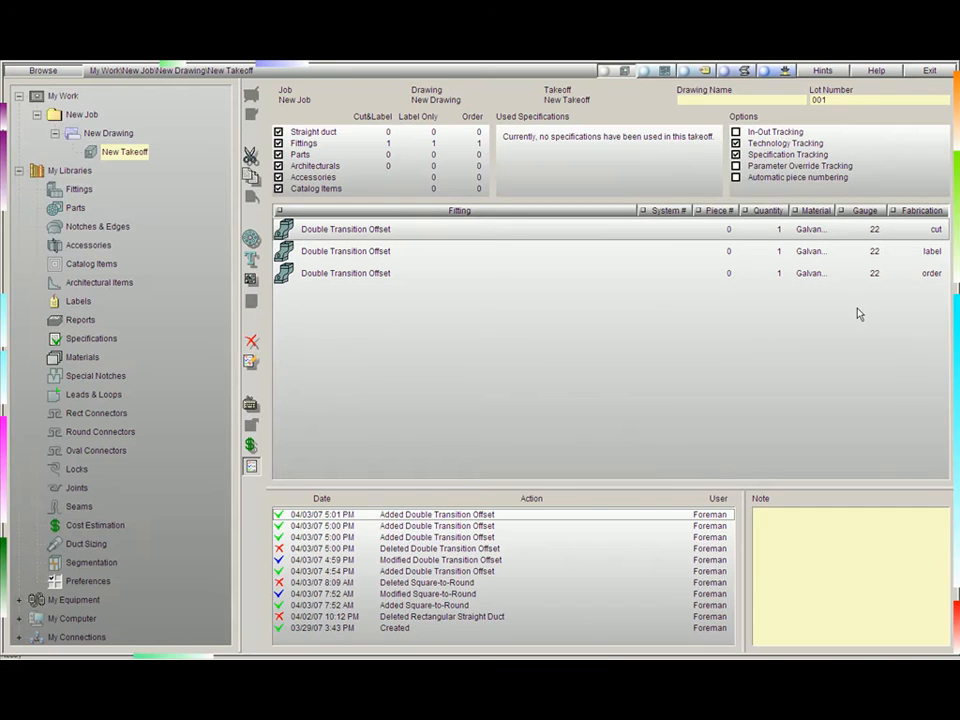
pyautogui.moveTo(910, 268)
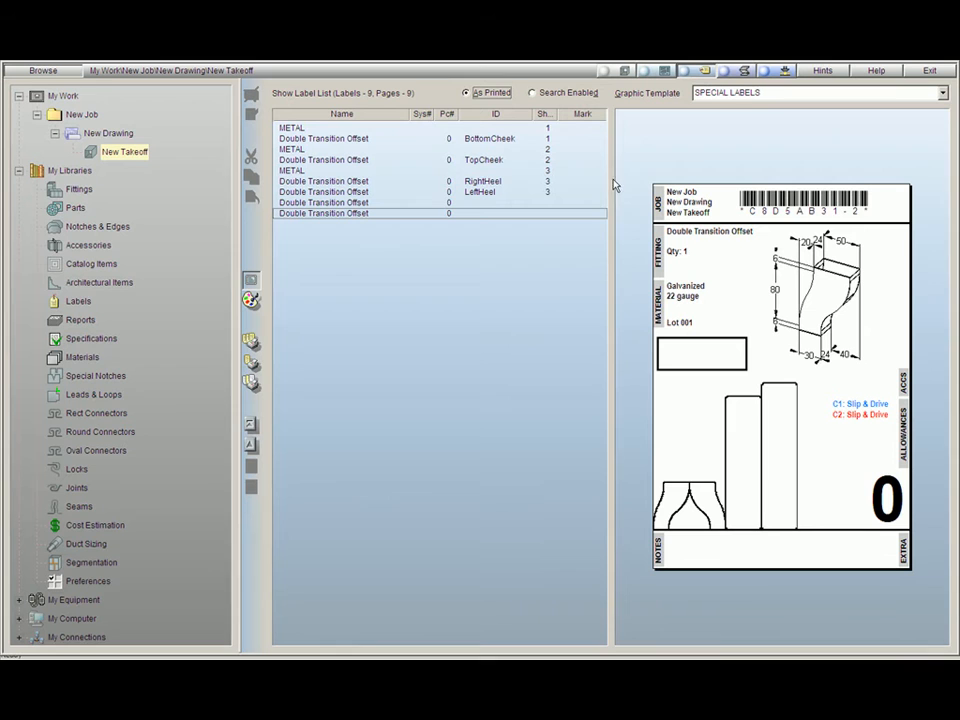
# Preview the printed labels for the BottomCheek and LeftHeel pieces with their flat patterns.
pyautogui.click(484, 138)
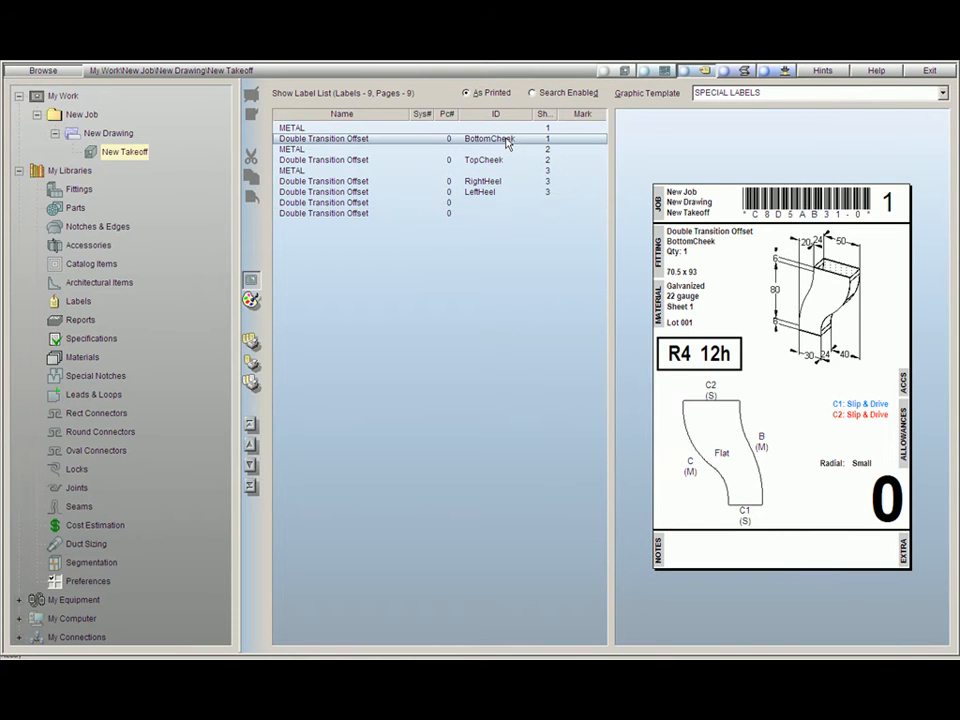
pyautogui.click(502, 192)
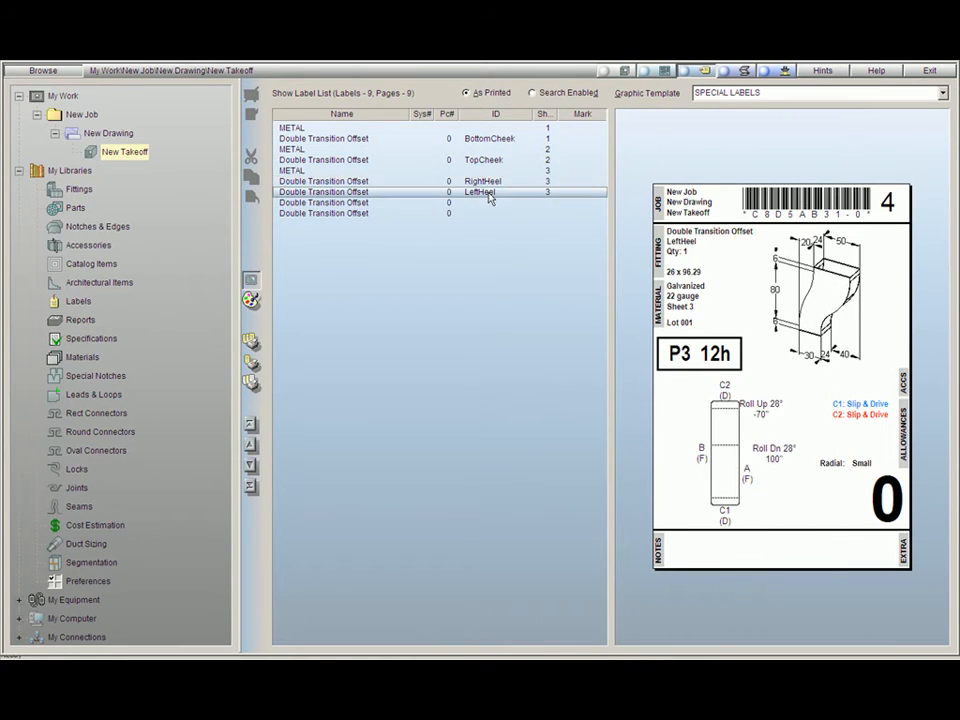
pyautogui.moveTo(412, 304)
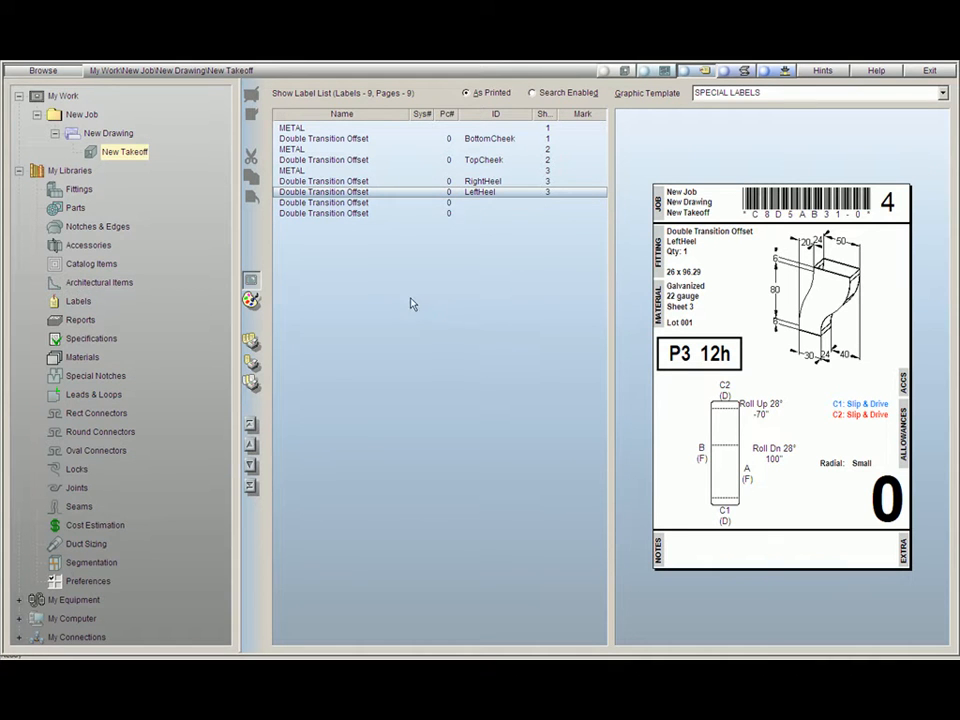
pyautogui.moveTo(316, 284)
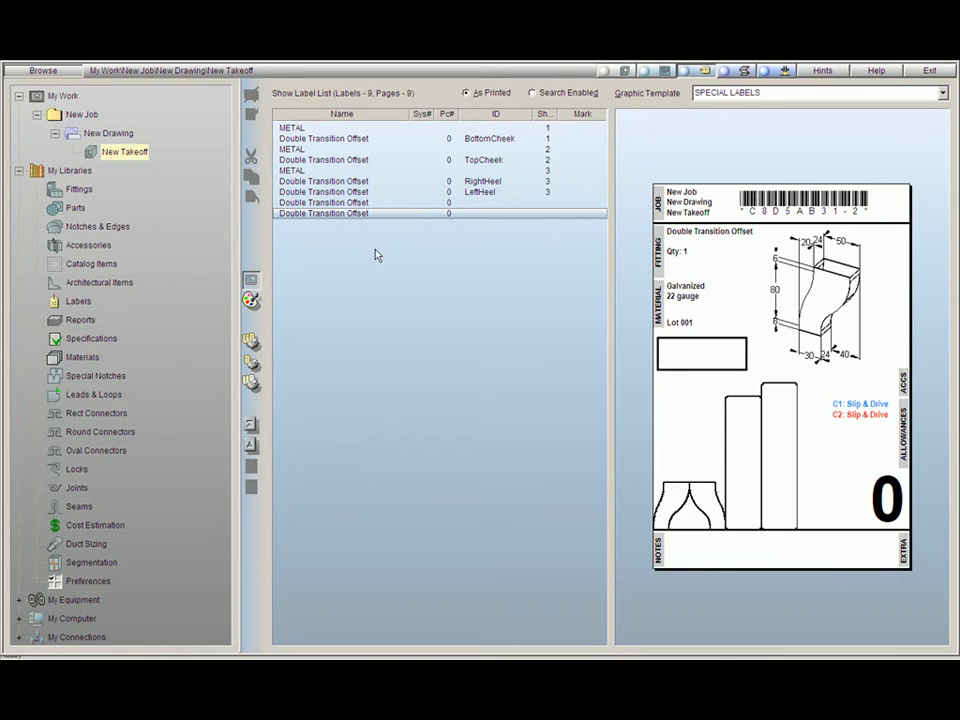
pyautogui.moveTo(612, 164)
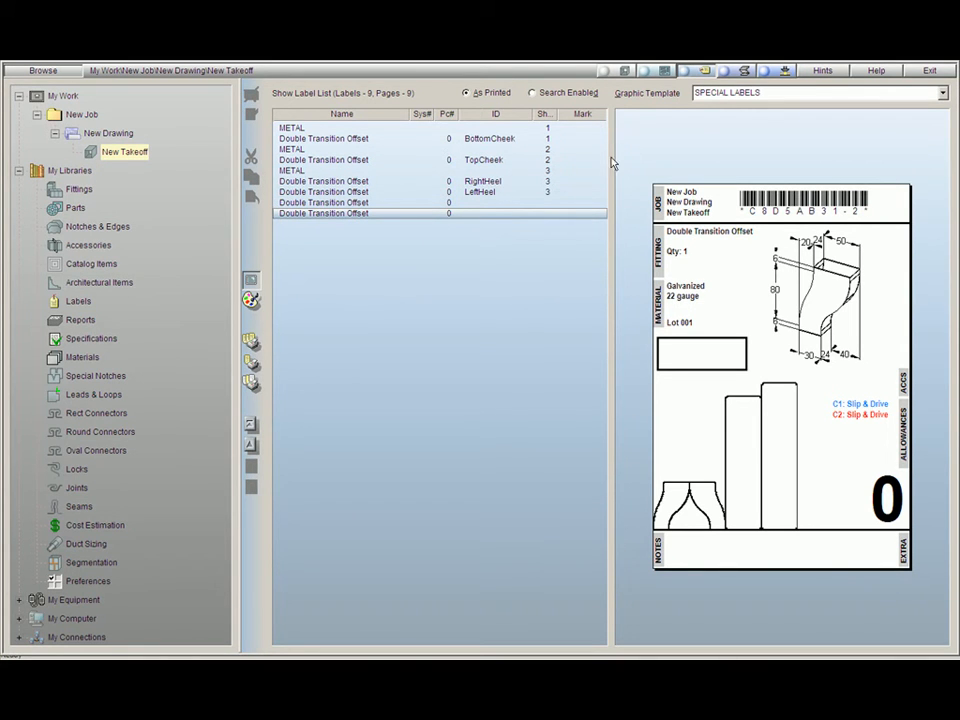
pyautogui.moveTo(550, 184)
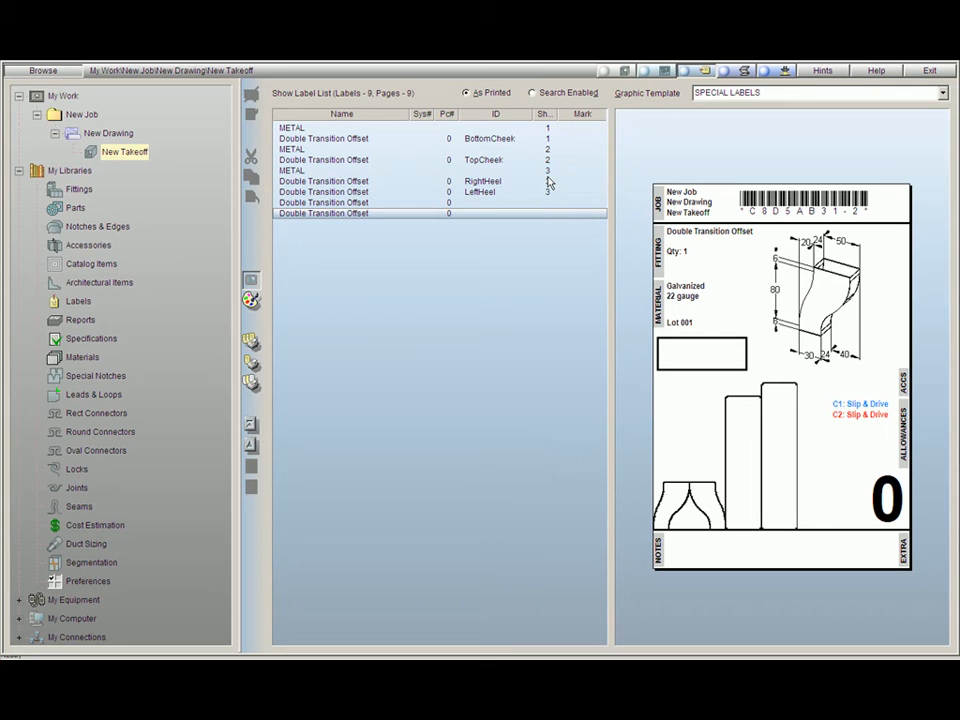